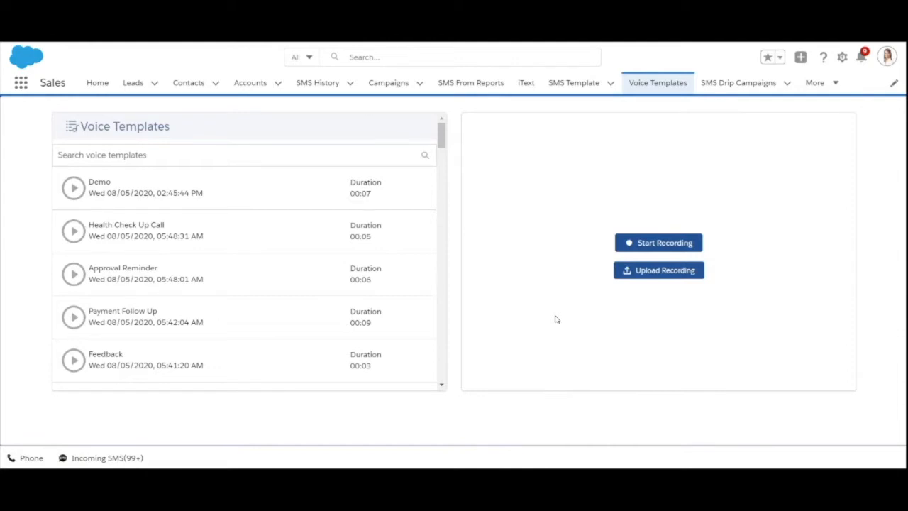
pyautogui.moveTo(591, 270)
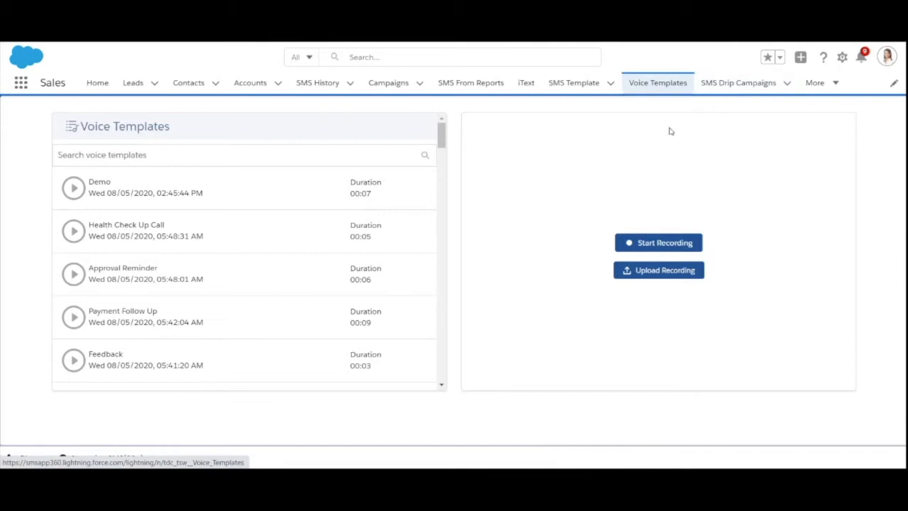
# Step: Record a short new voice message in Voice Templates and bring up its save dialog
pyautogui.scroll(-3)
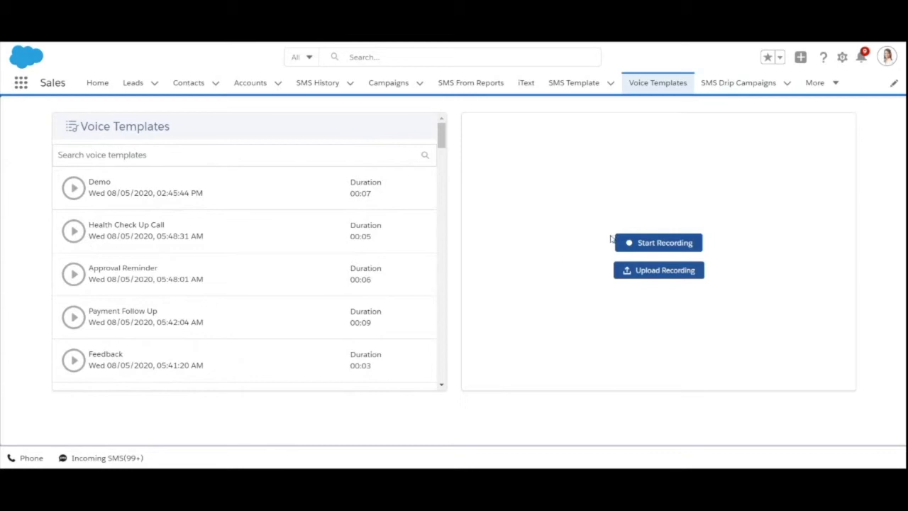
pyautogui.moveTo(630, 283)
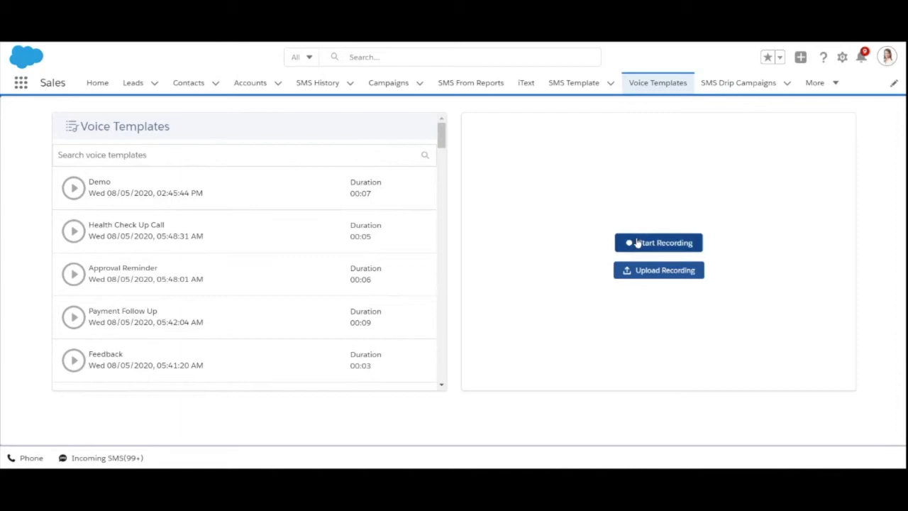
pyautogui.click(658, 243)
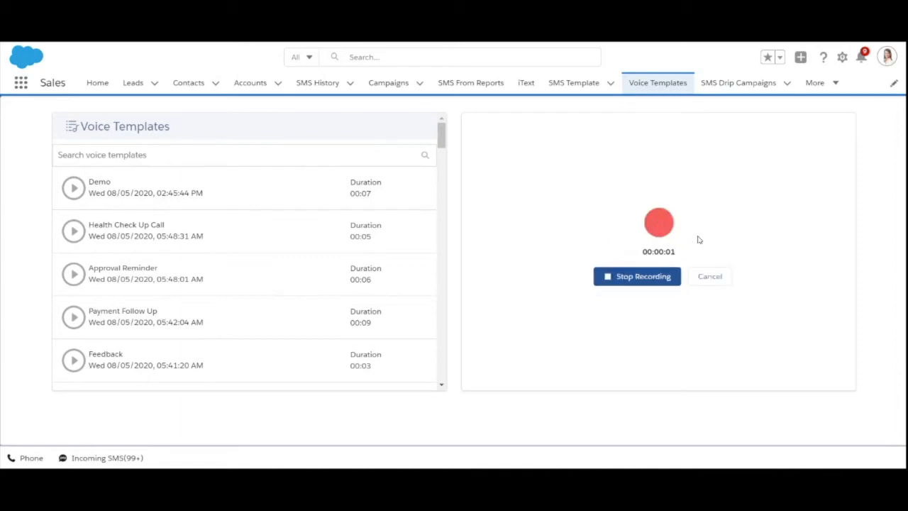
pyautogui.moveTo(688, 235)
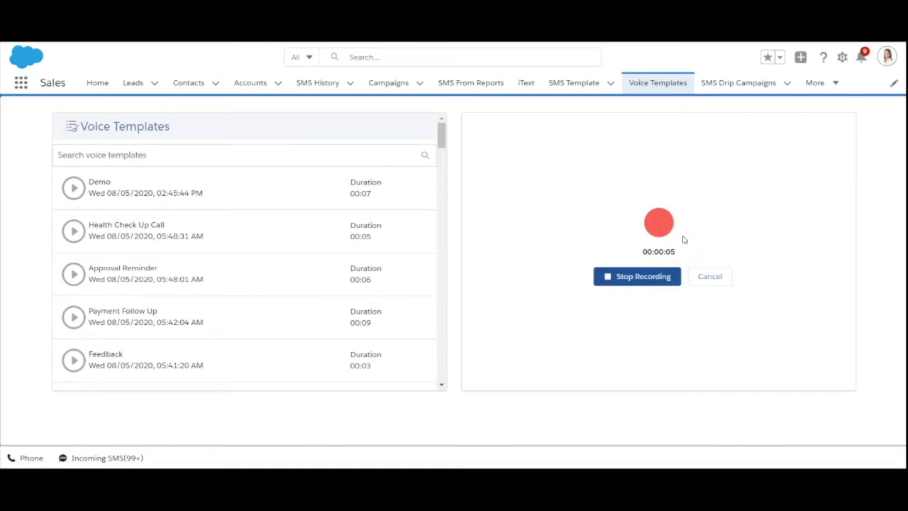
pyautogui.click(637, 276)
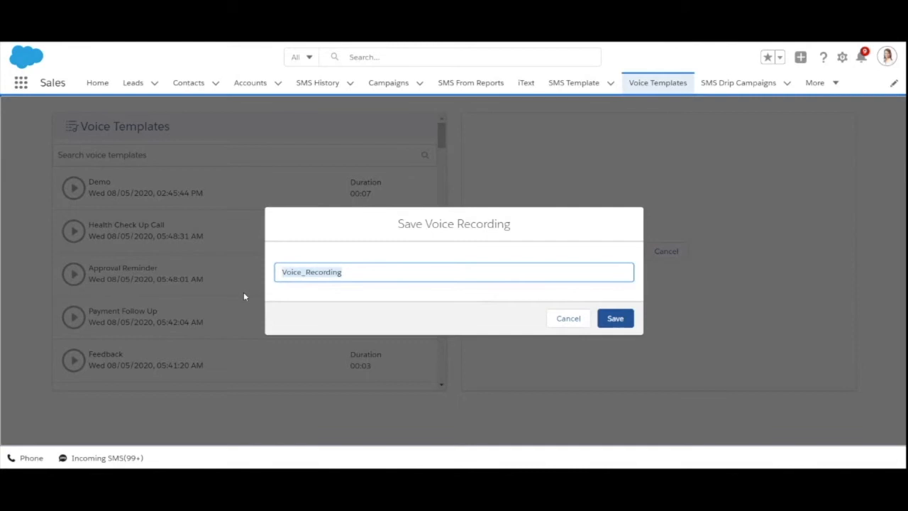
# Step: Name the recording 'Demo', then cancel the save prompt without keeping it
pyautogui.write('Demo')
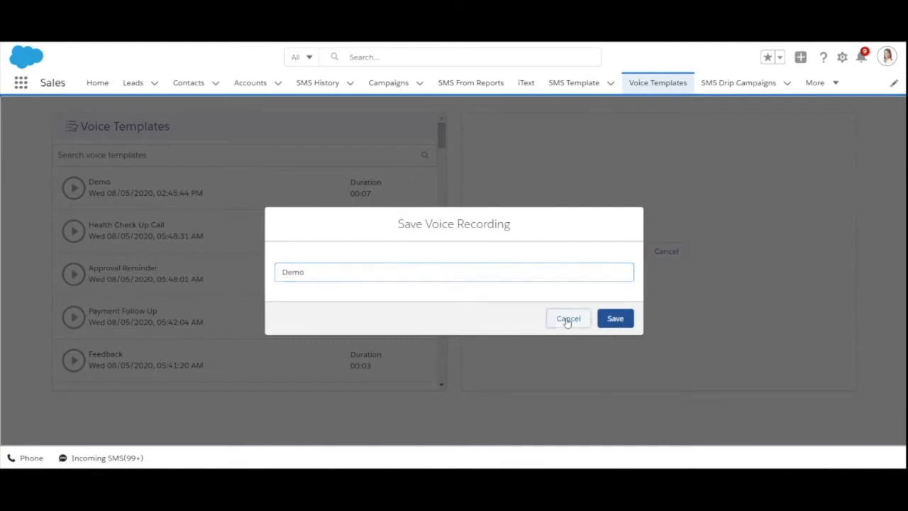
pyautogui.click(567, 318)
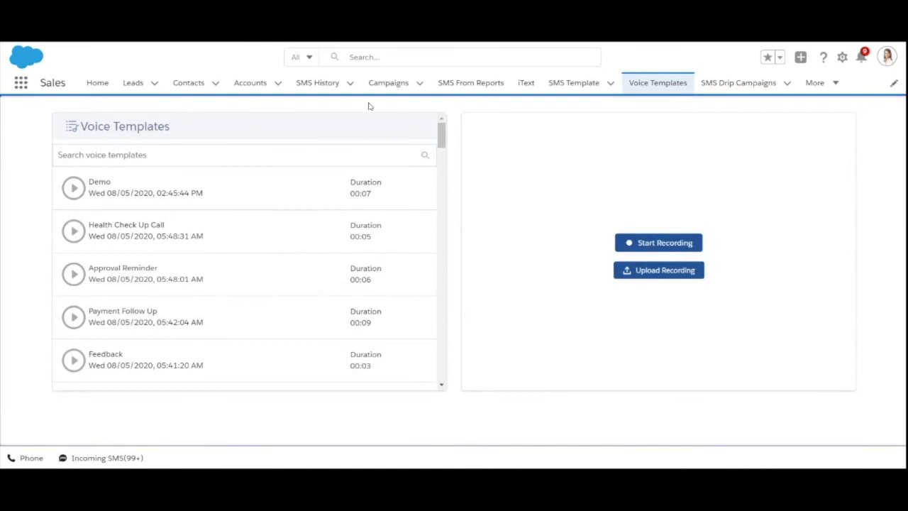
# Step: Select all 27 Bulk Demo Leads and open a Send SMS message form for them
pyautogui.click(133, 82)
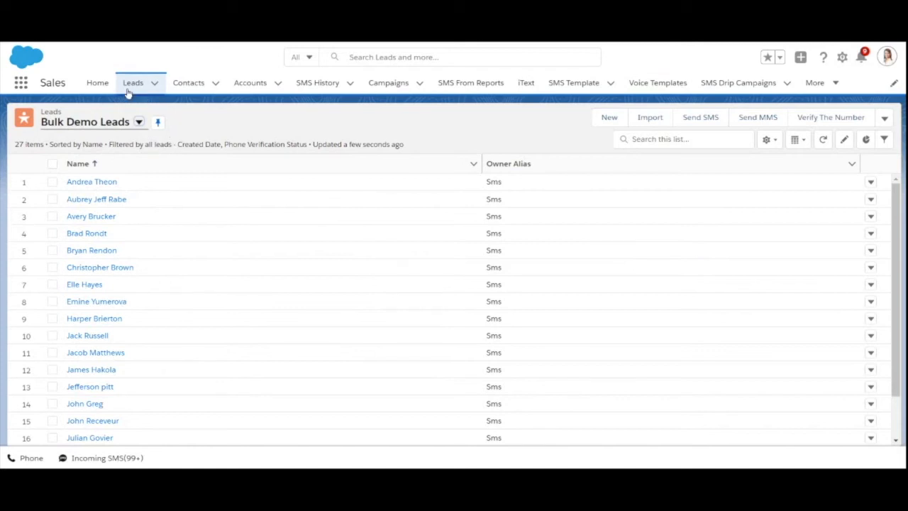
pyautogui.click(53, 163)
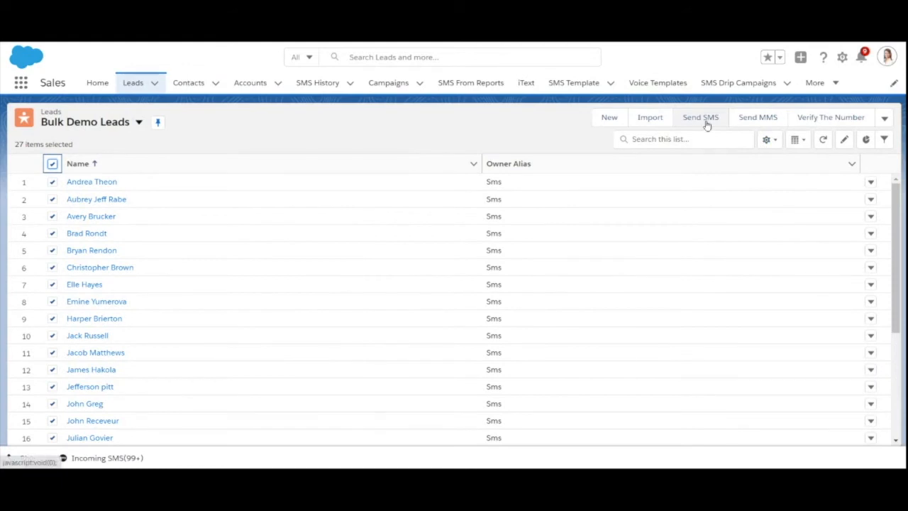
pyautogui.click(700, 117)
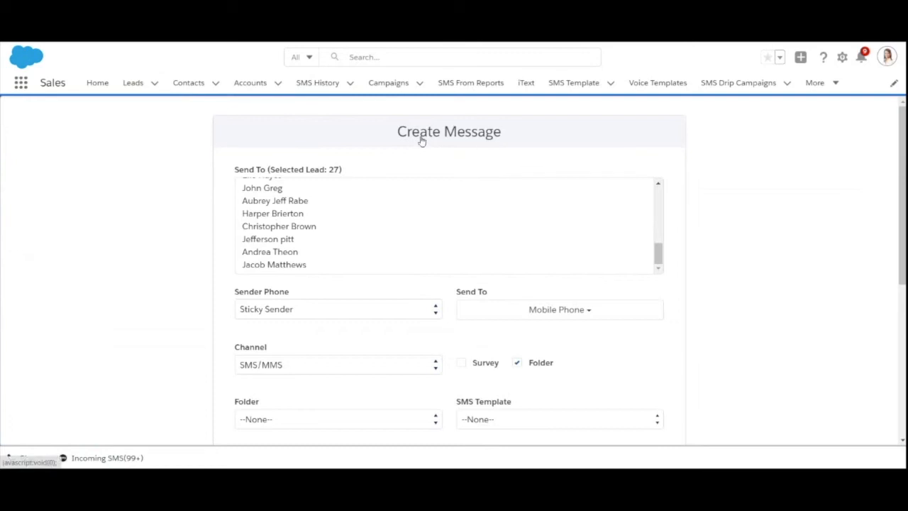
pyautogui.scroll(-3)
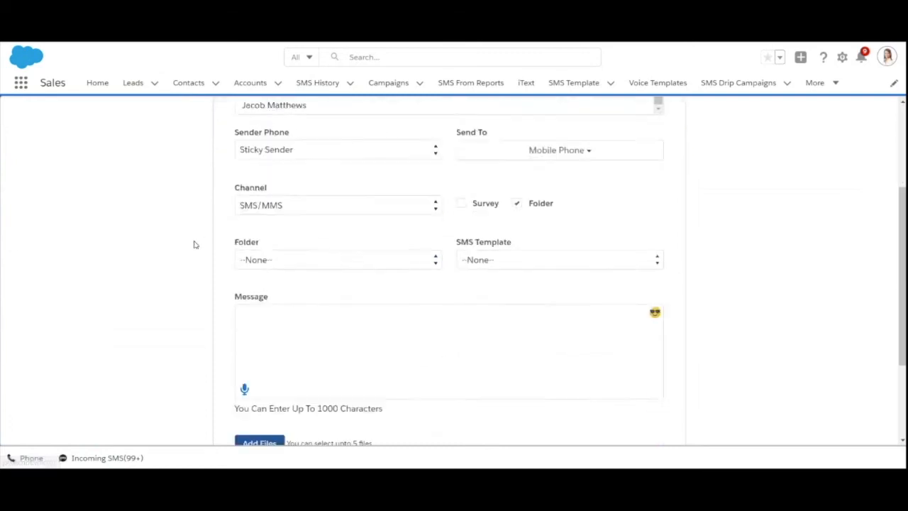
pyautogui.scroll(-3)
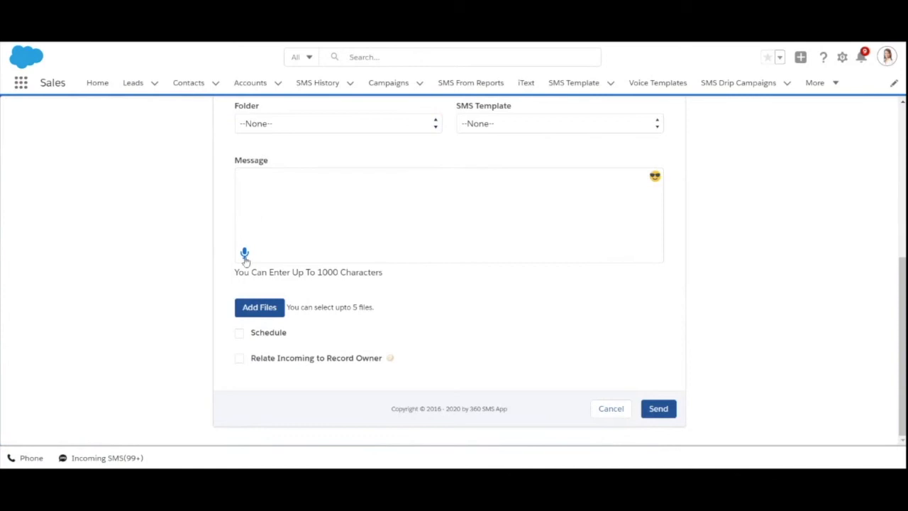
# Step: Attach the 7-second Demo voice template via the Message box microphone icon
pyautogui.click(244, 254)
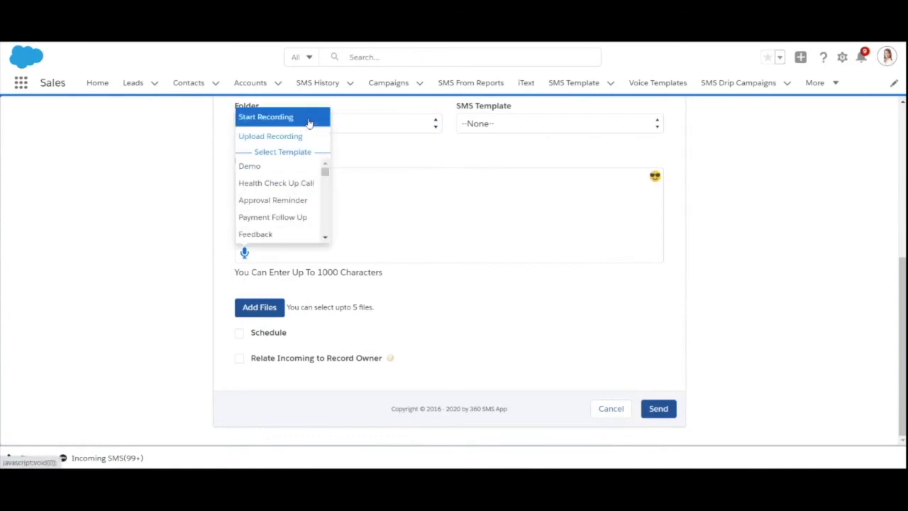
pyautogui.moveTo(310, 135)
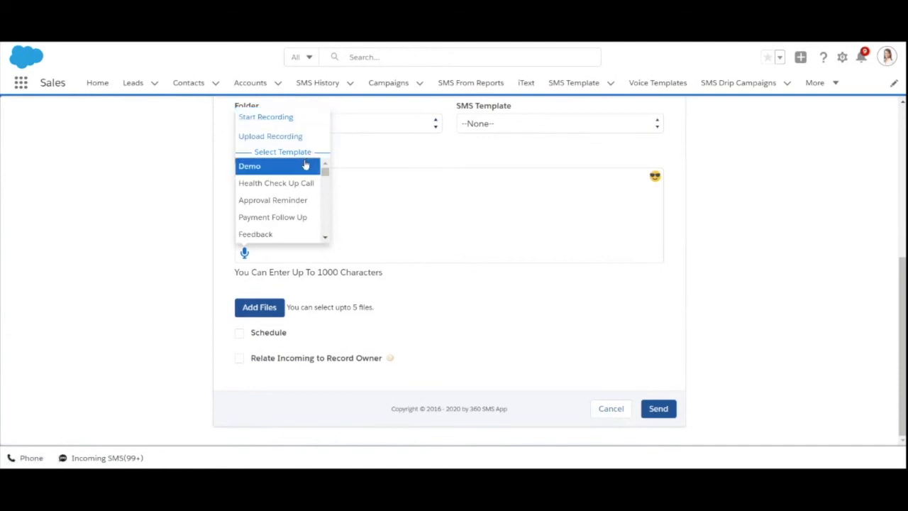
pyautogui.click(250, 166)
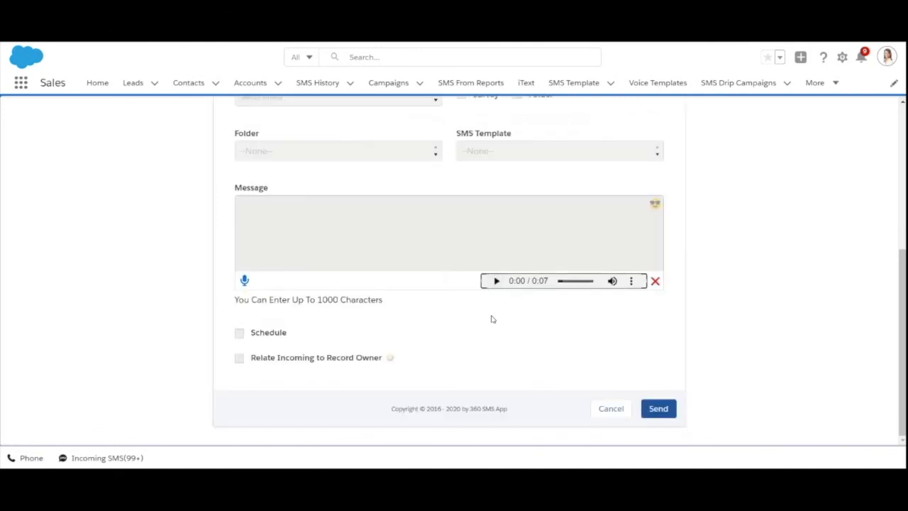
pyautogui.moveTo(398, 251)
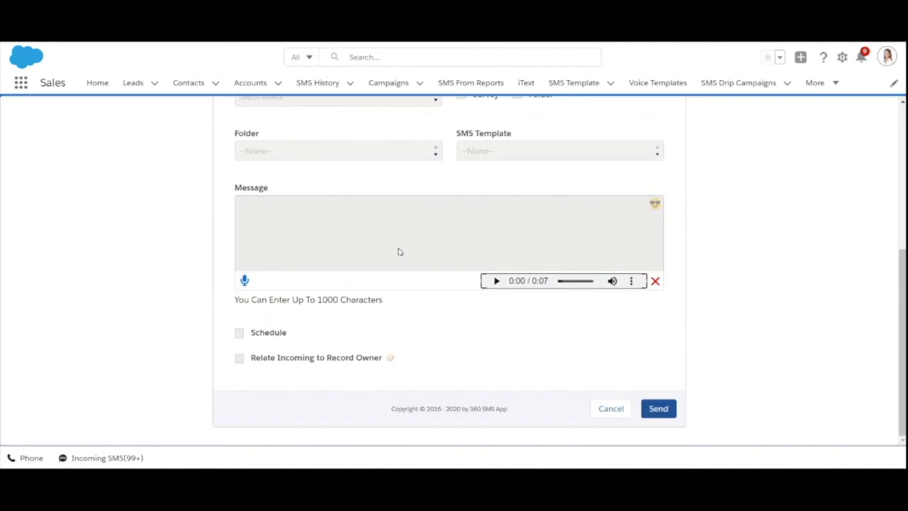